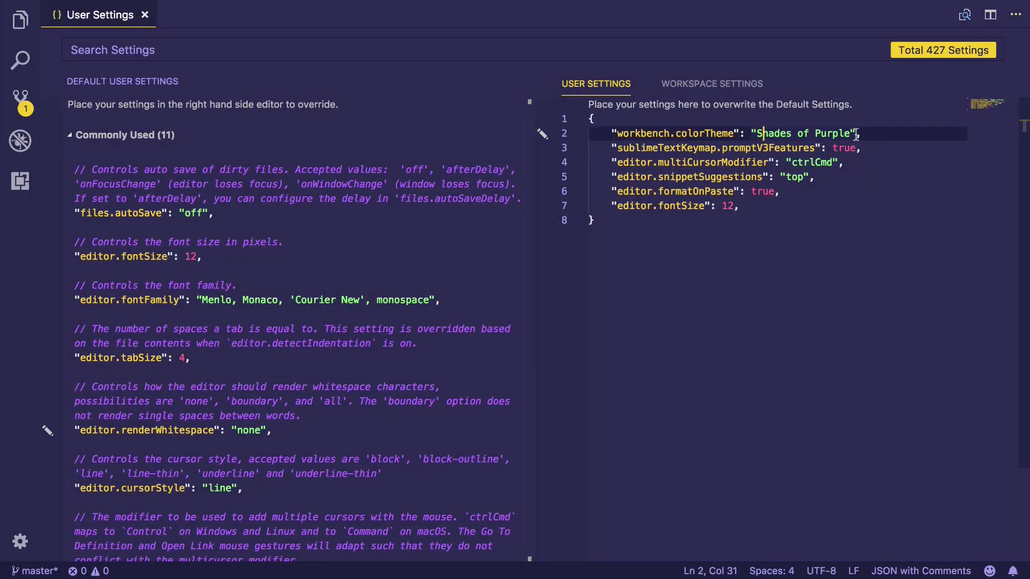
mouse_move(755, 379)
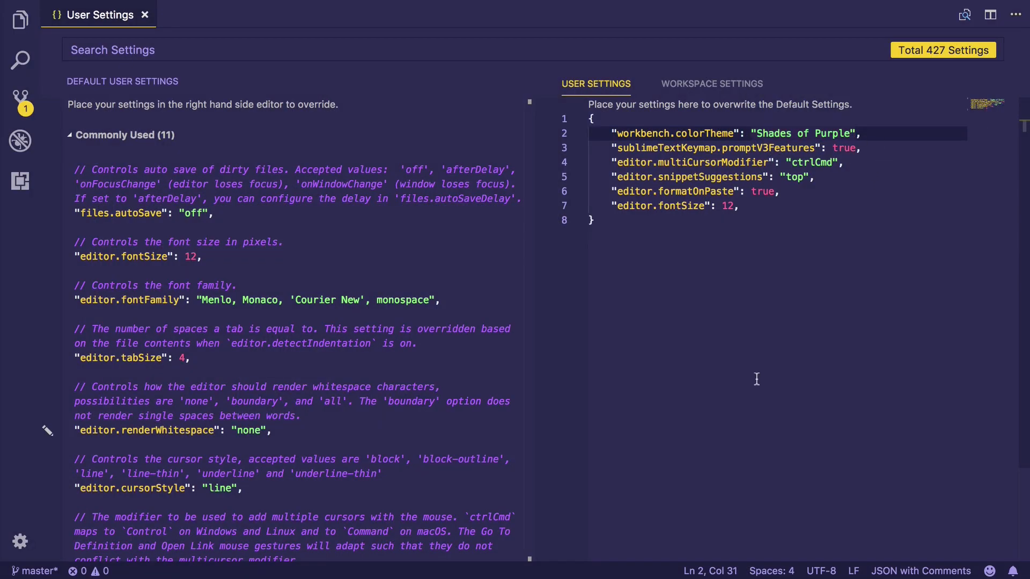
mouse_move(833, 163)
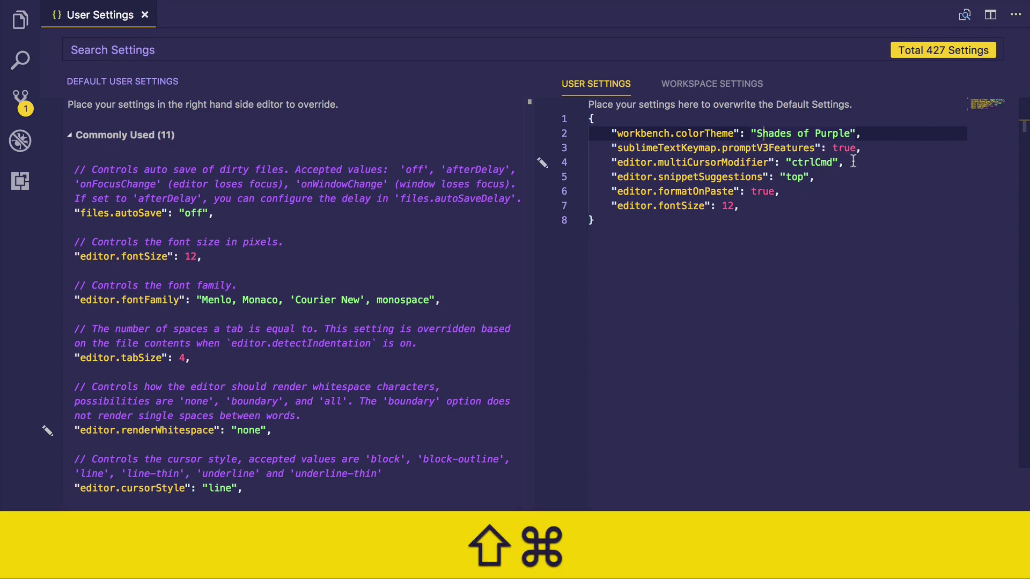
Reveal the Explorer sidebar and launch Preferences: File Icon Theme from the command palette
left_click(20, 20)
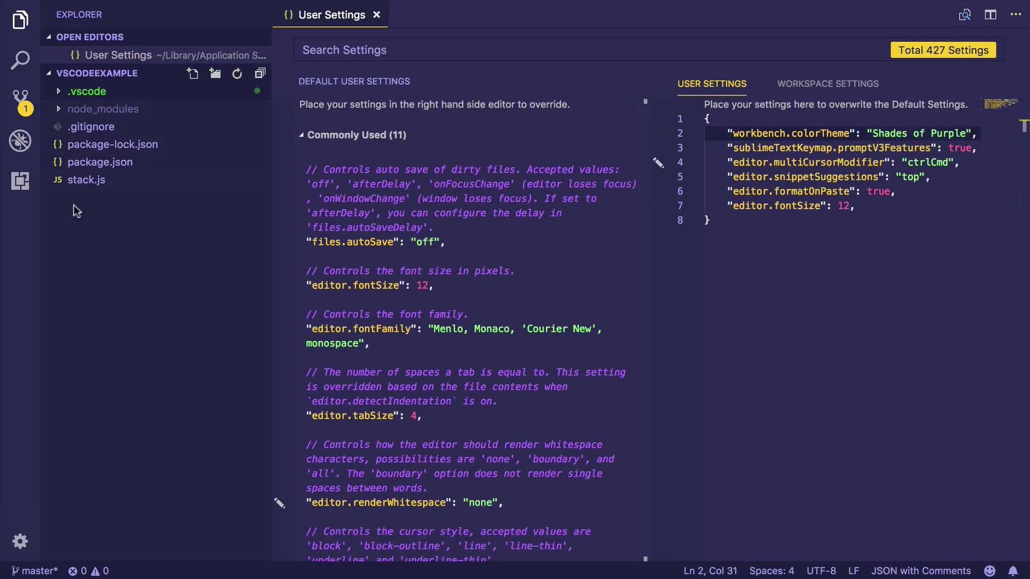
mouse_move(65, 225)
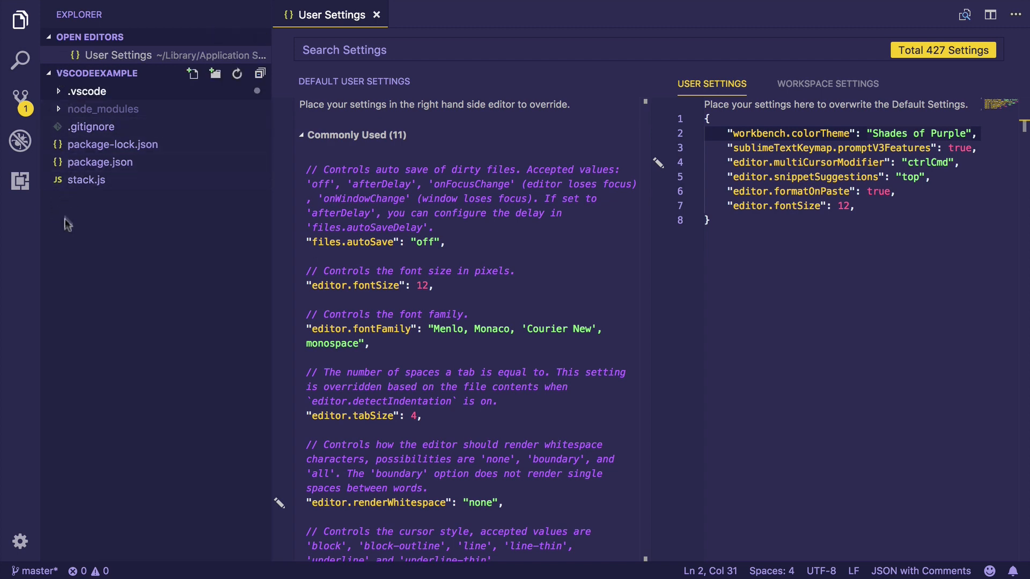
mouse_move(66, 97)
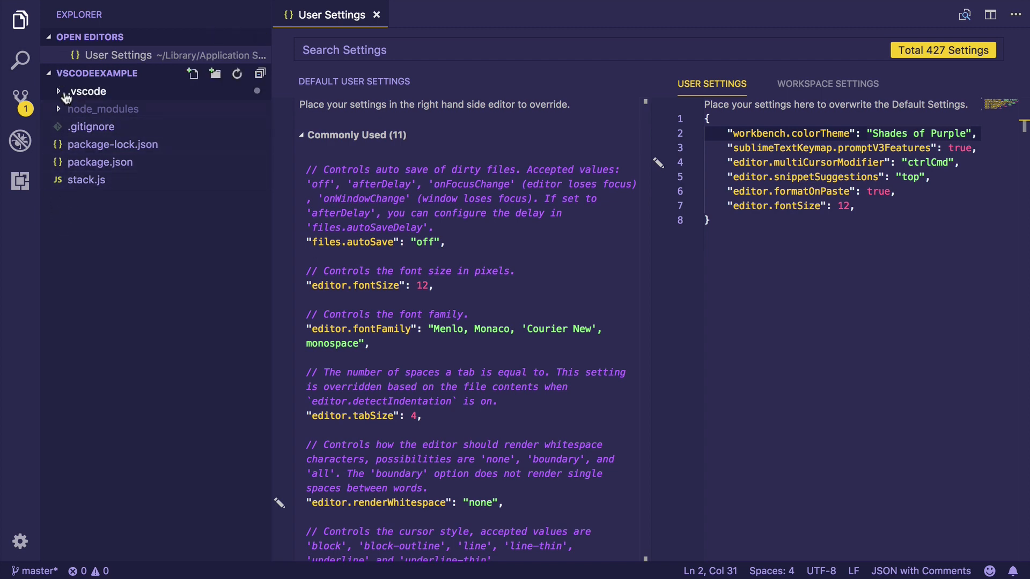
key("shift+cmd+p")
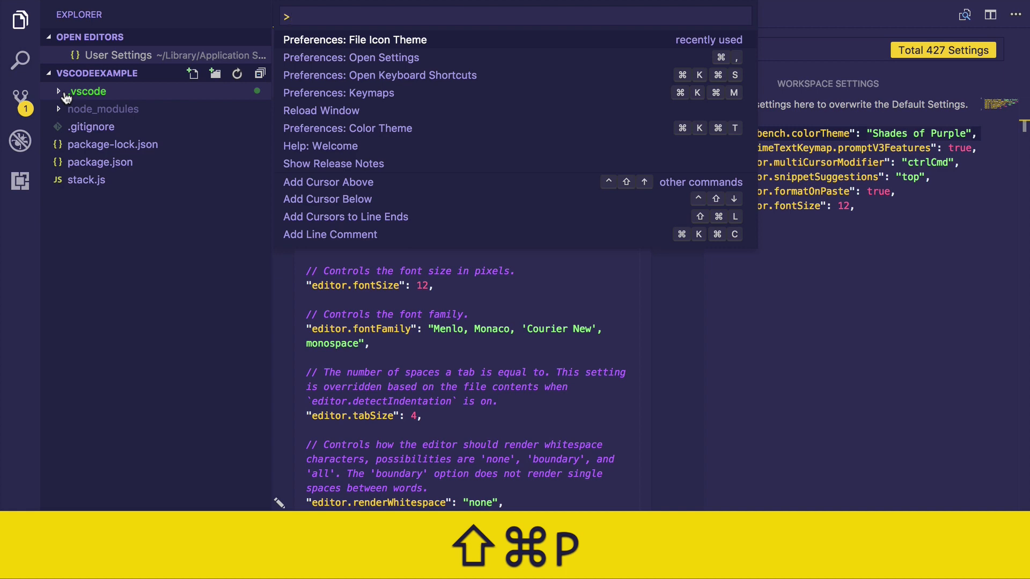
type("fil")
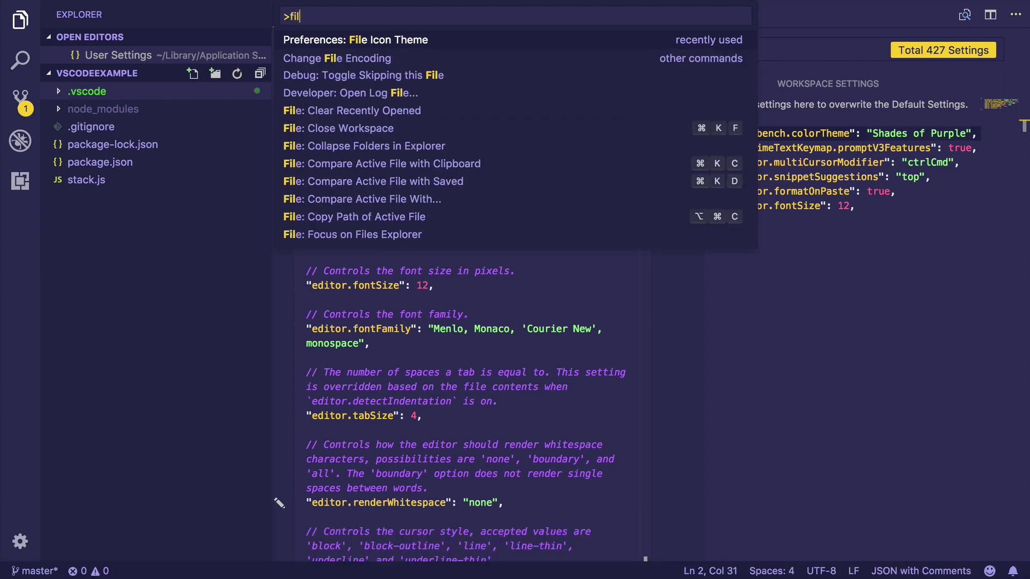
left_click(355, 39)
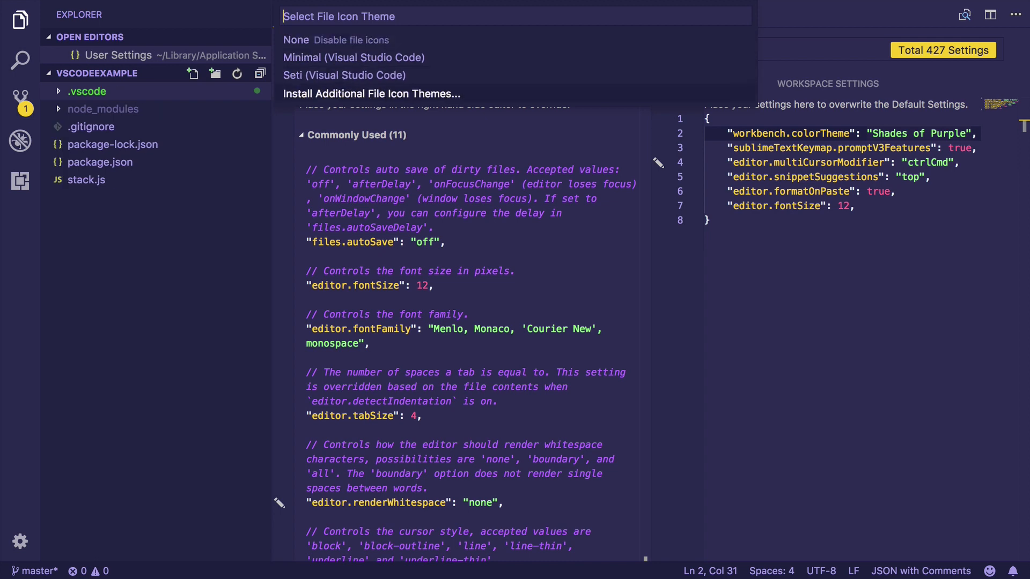
Install the vscode-icons extension via Install Additional File Icon Themes in the marketplace
left_click(372, 94)
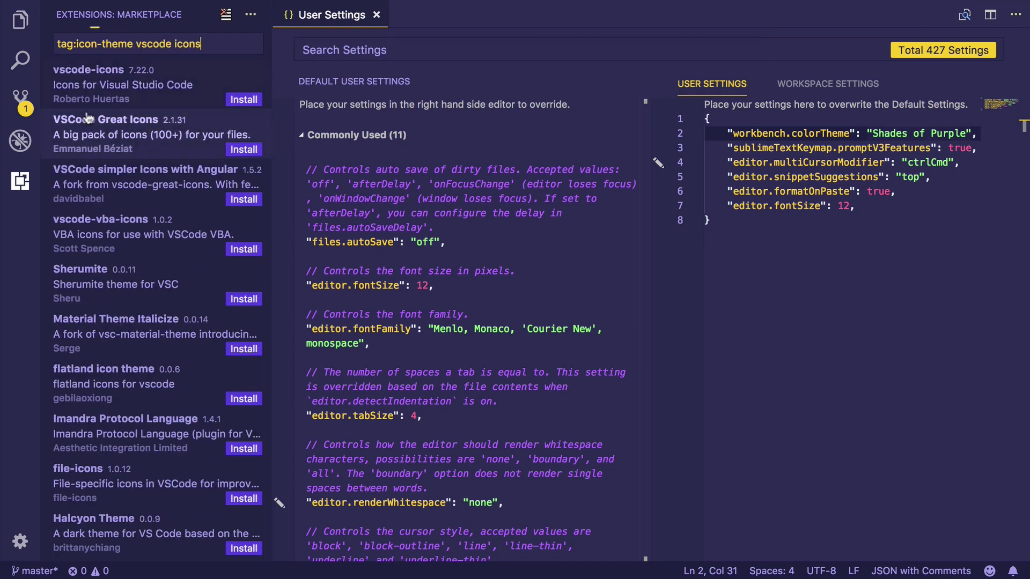
left_click(89, 77)
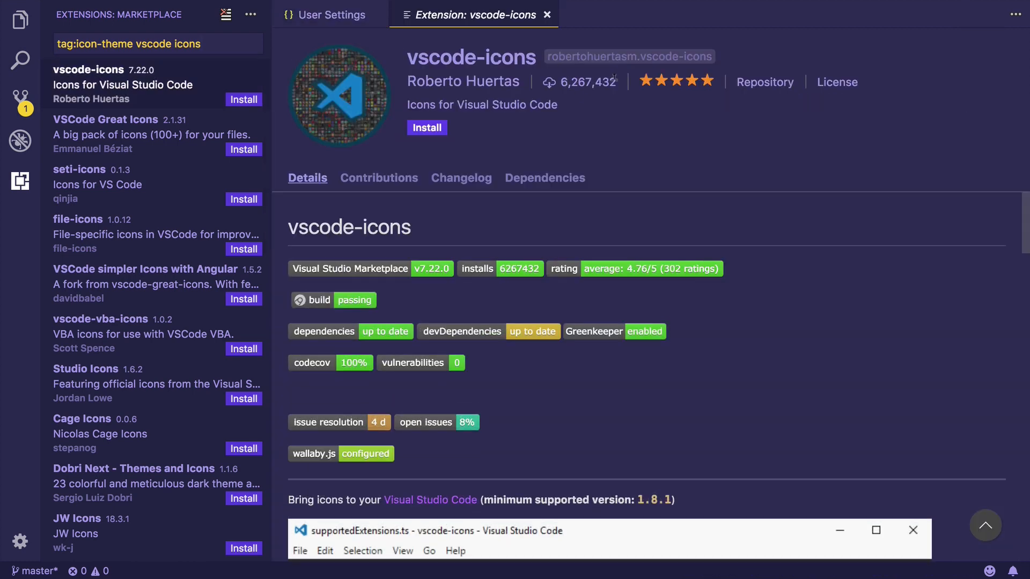
left_click(427, 128)
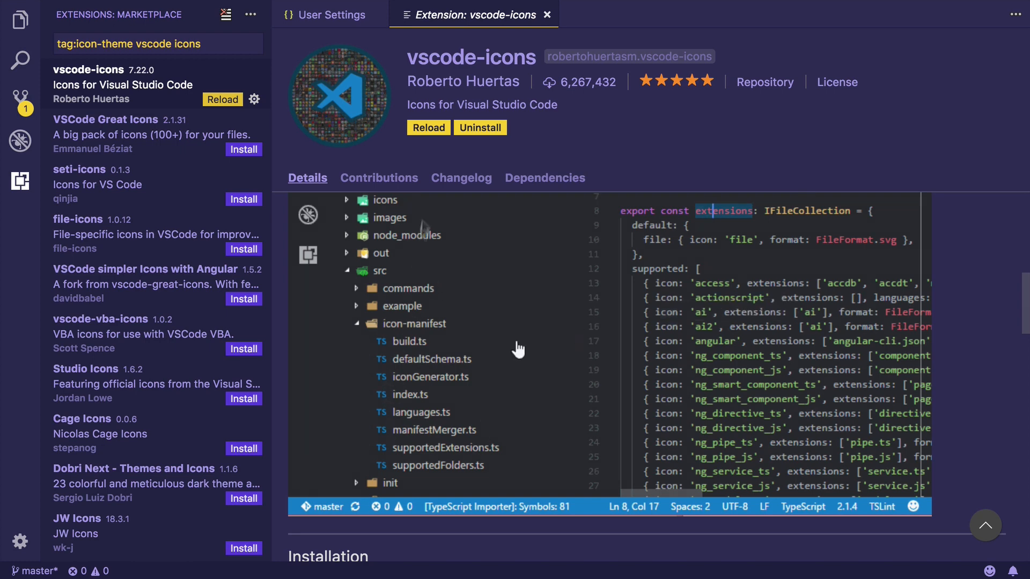
scroll("down", 3)
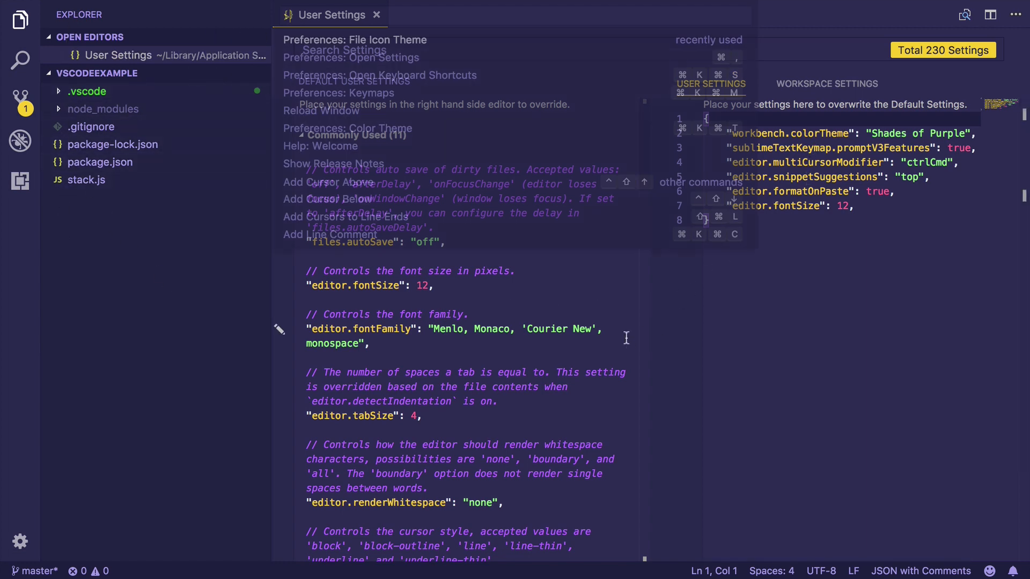
Select VSCode Icons as the file icon theme, adding workbench.iconTheme to User Settings
type("file")
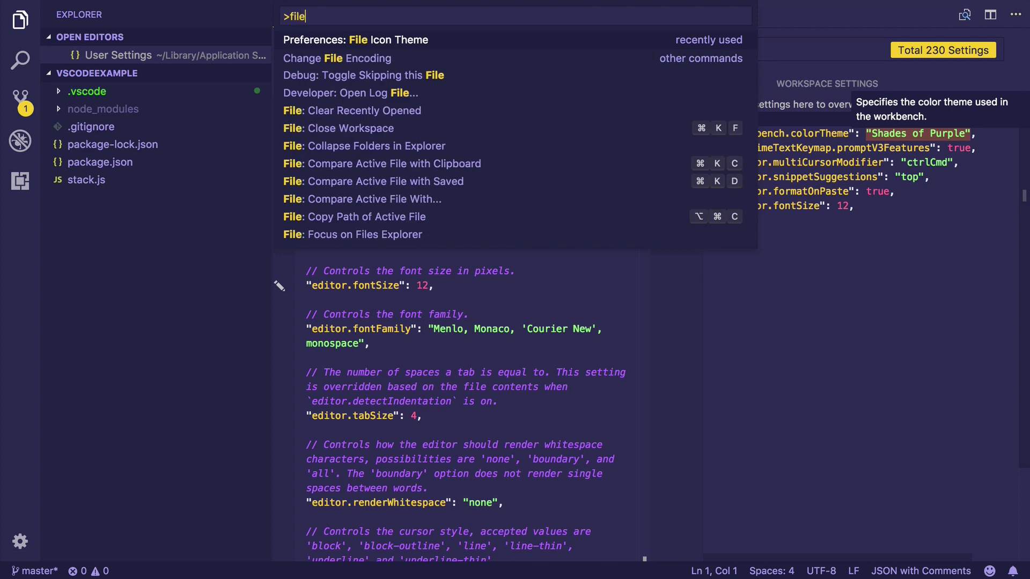
left_click(354, 39)
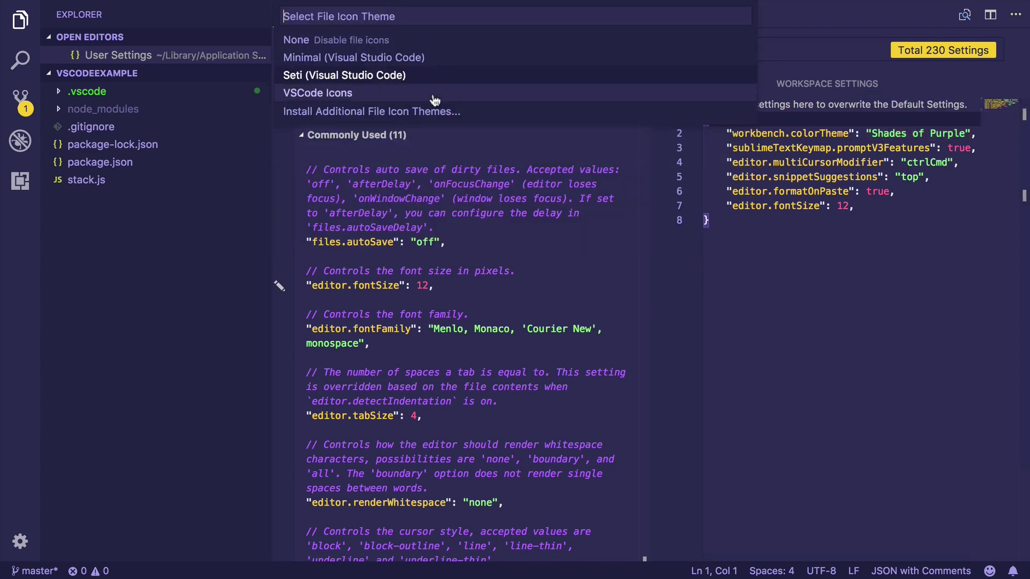
left_click(316, 93)
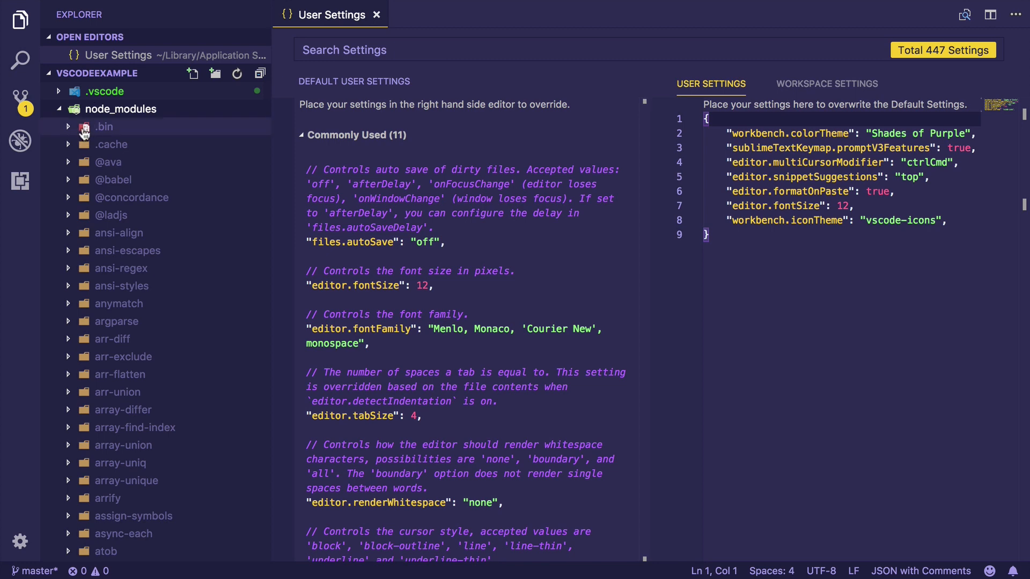
mouse_move(112, 215)
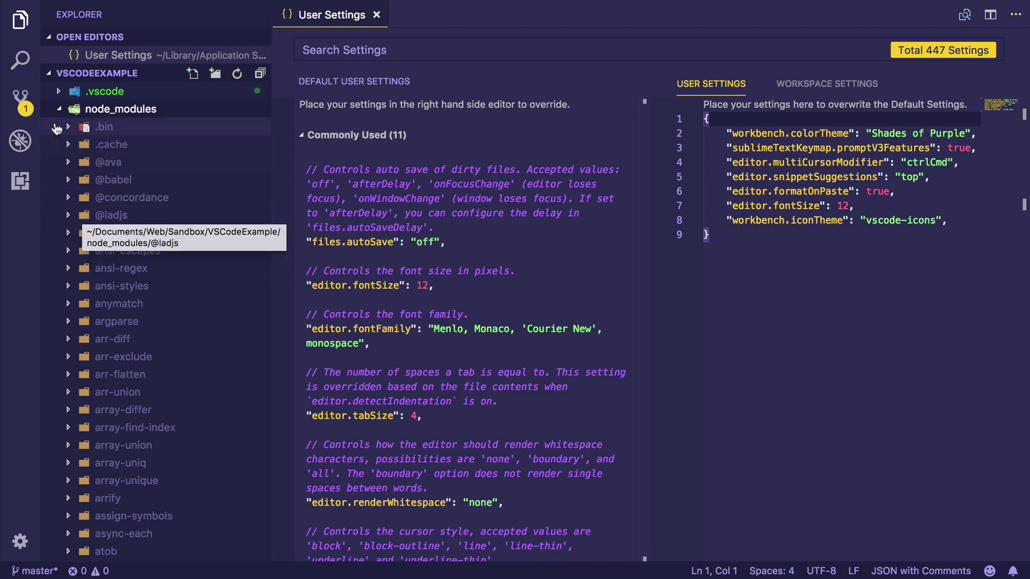
Hide the Explorer sidebar and move workbench.iconTheme directly under workbench.colorTheme
left_click(20, 20)
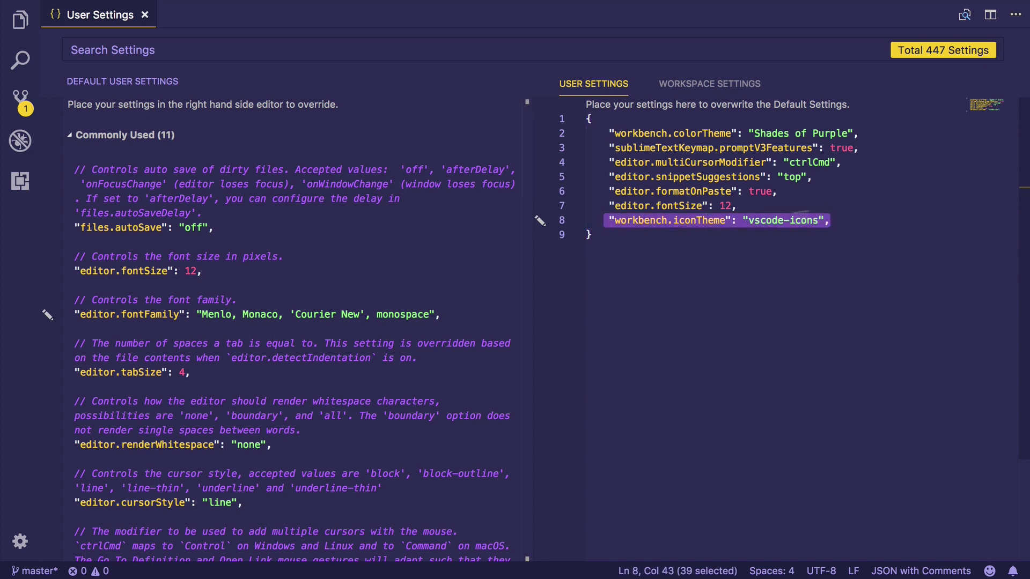
key("Delete")
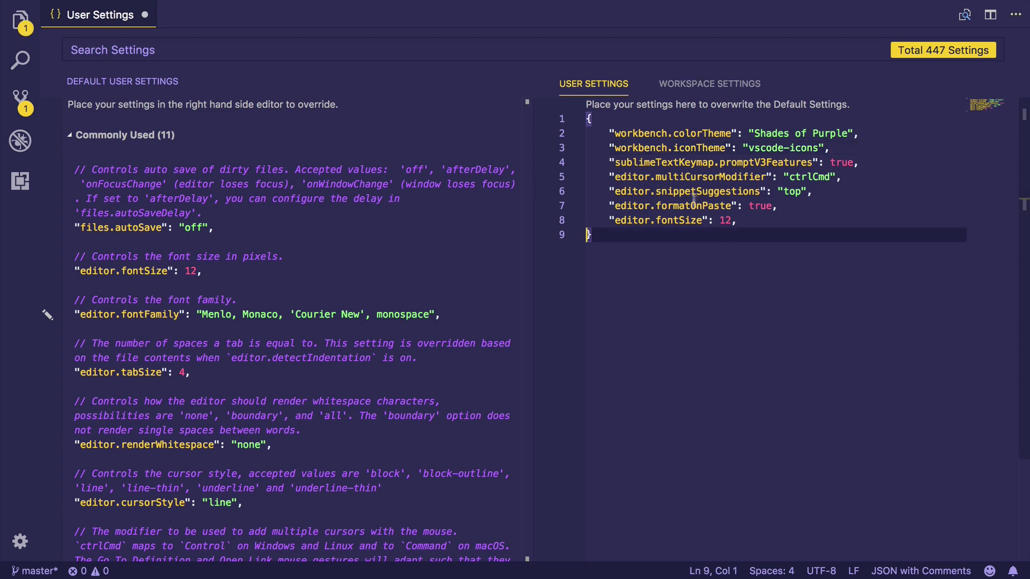
mouse_move(772, 346)
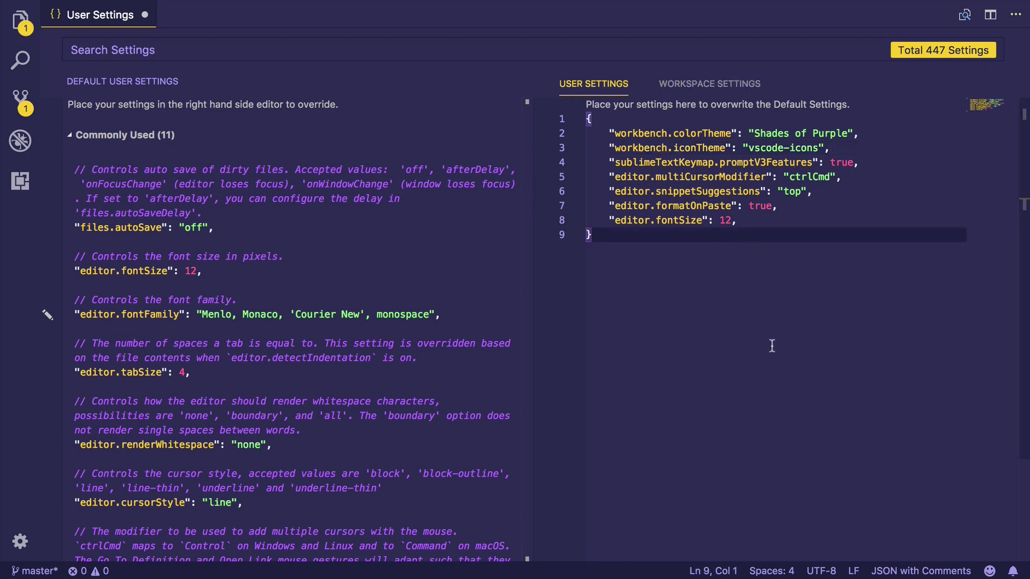